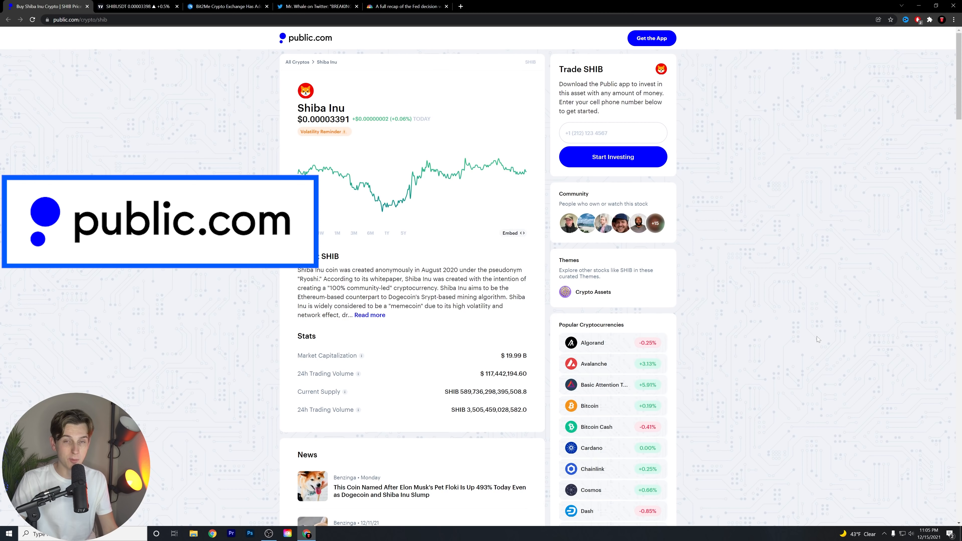
Check the SHIB price at an earlier point on the public.com chart and TradingView tab
click(304, 233)
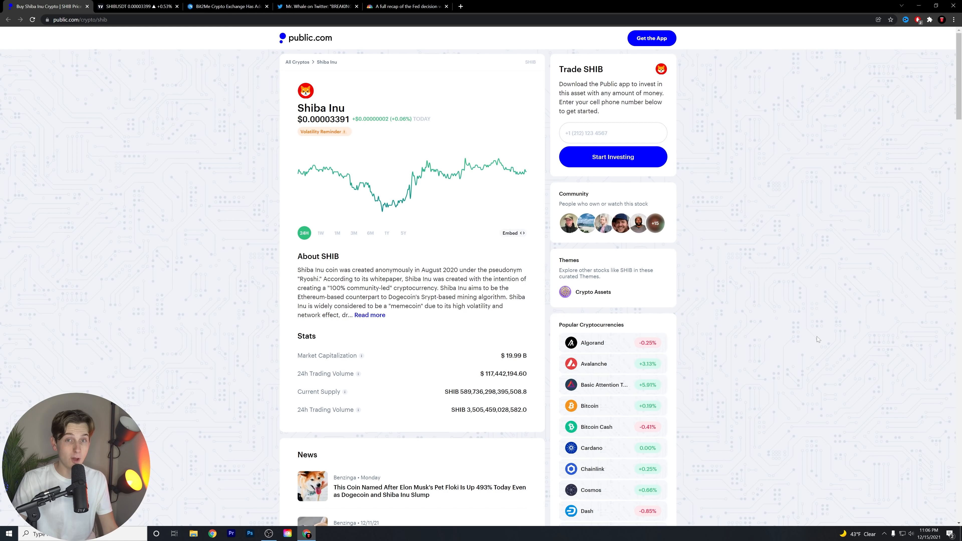
mouse_move(819, 353)
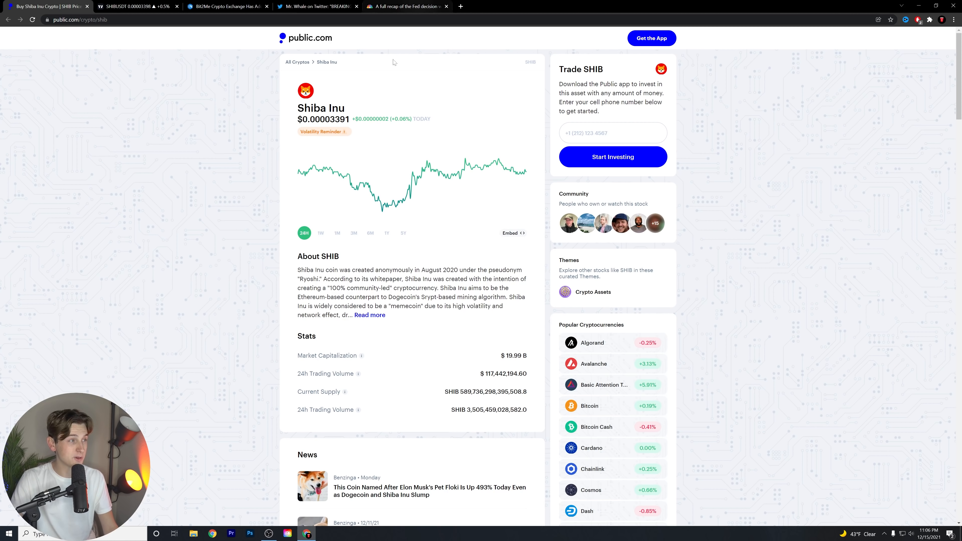
drag(393, 119, 410, 118)
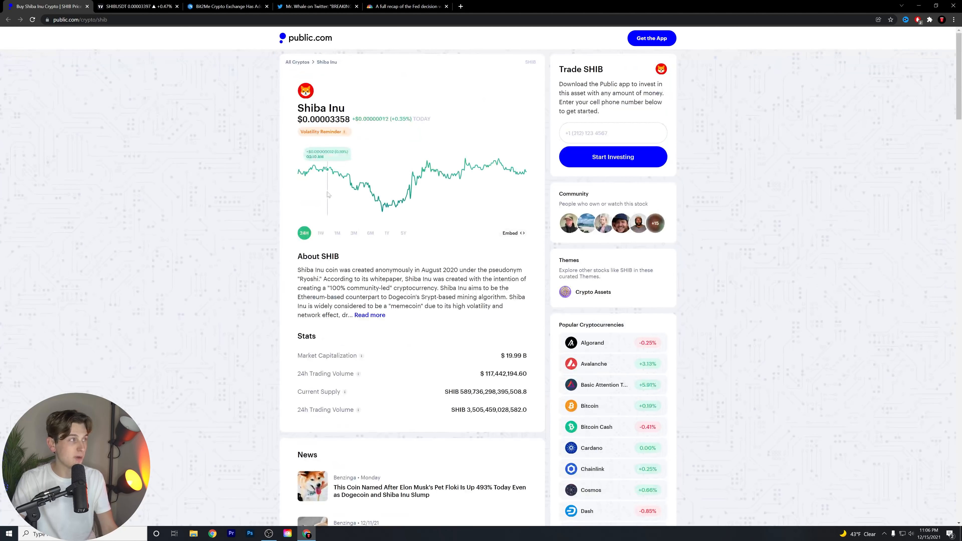
click(138, 6)
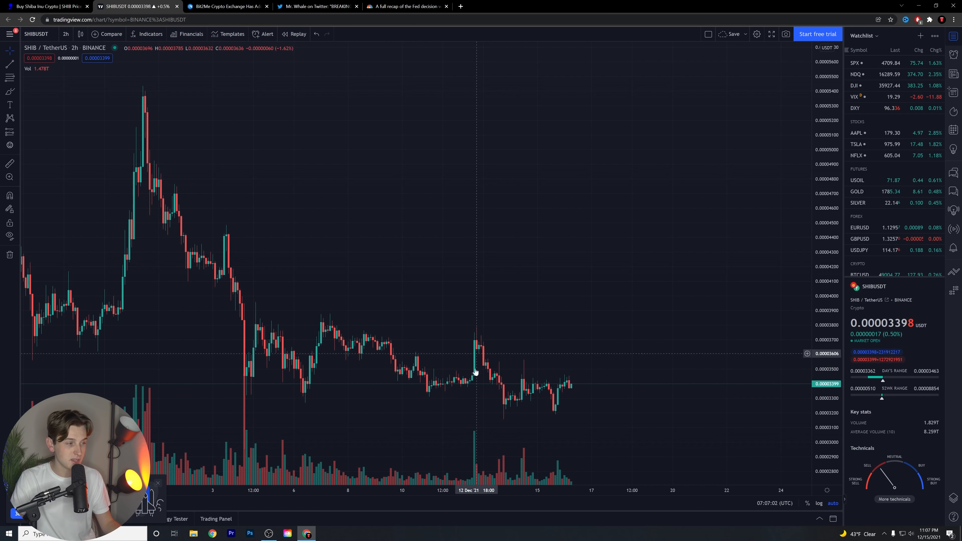
mouse_move(607, 366)
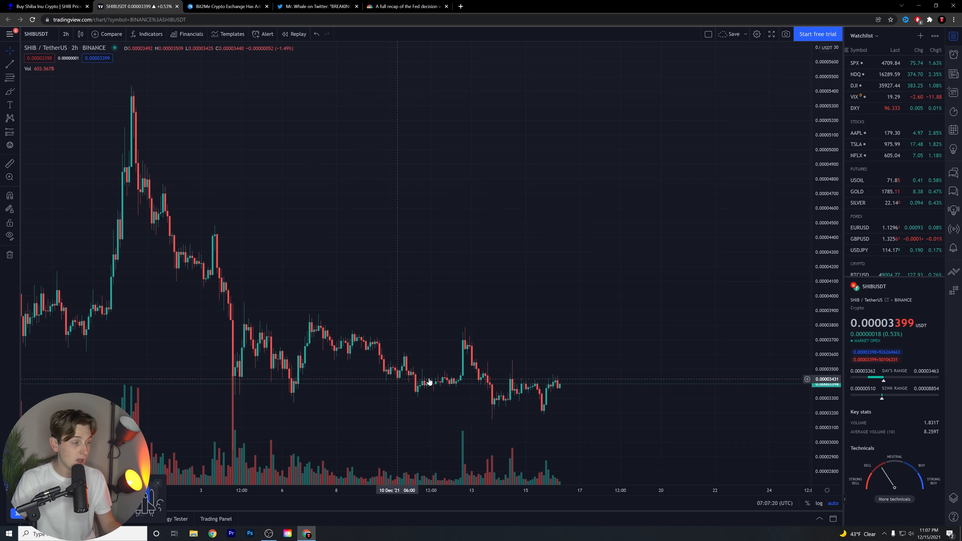
mouse_move(445, 403)
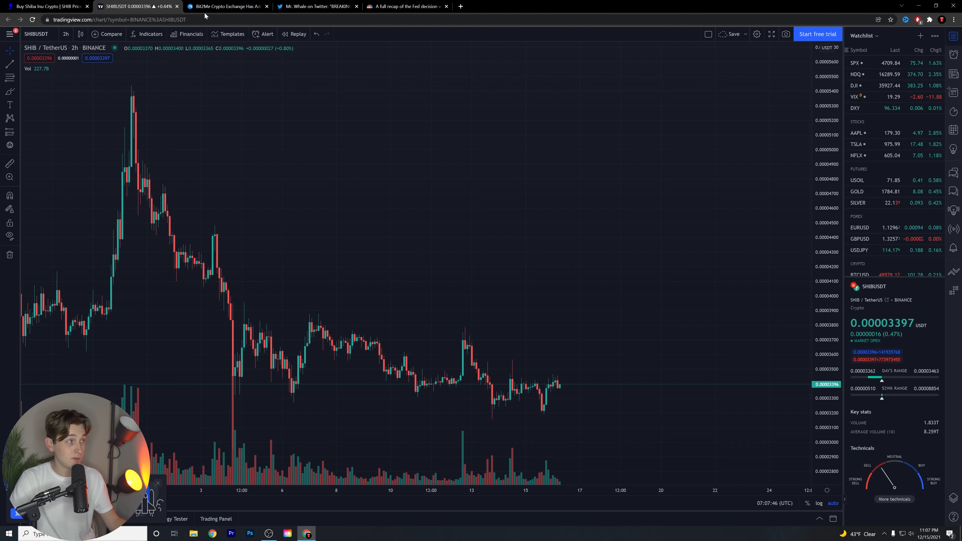
Switch to the Bit2Me article and scroll to the 'Shiba Inu Token Receives Support' passage
click(226, 6)
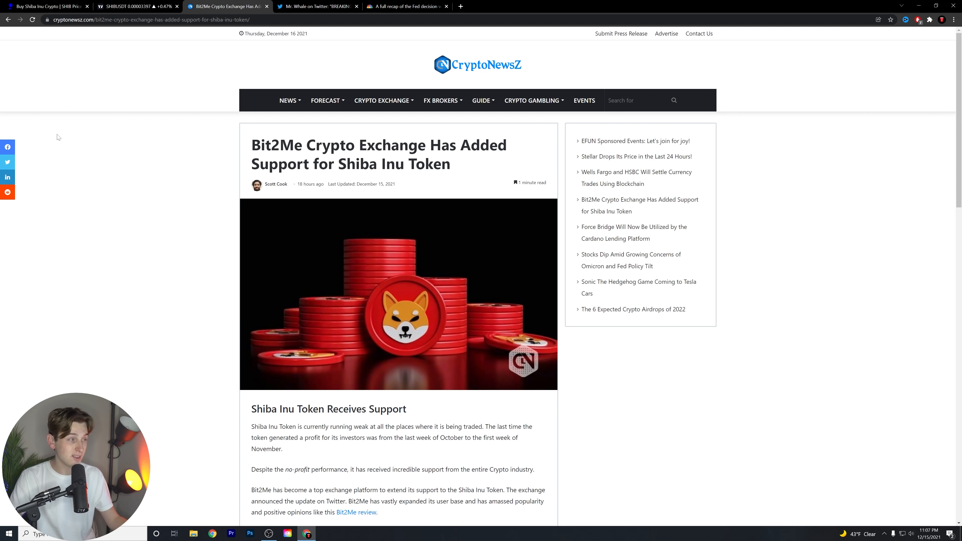
scroll(down, 3)
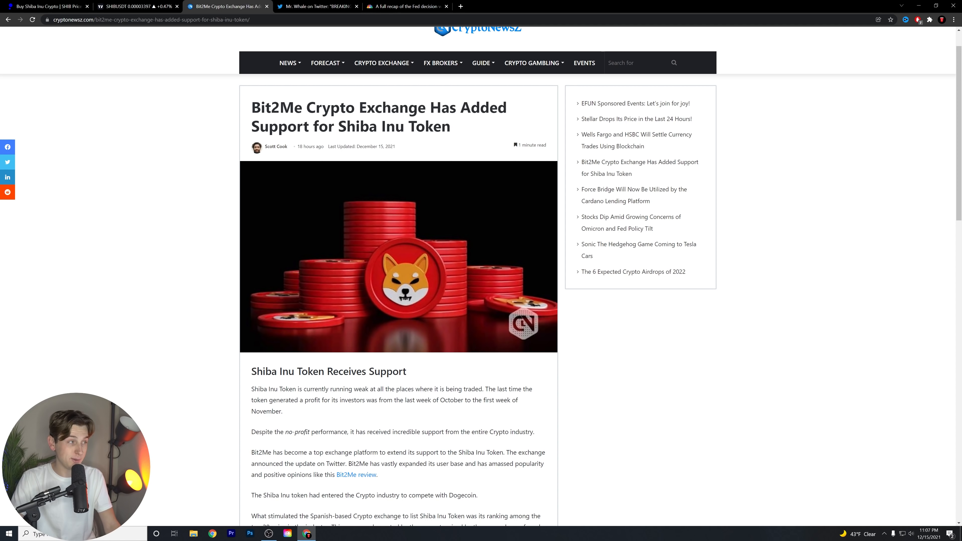
scroll(down, 3)
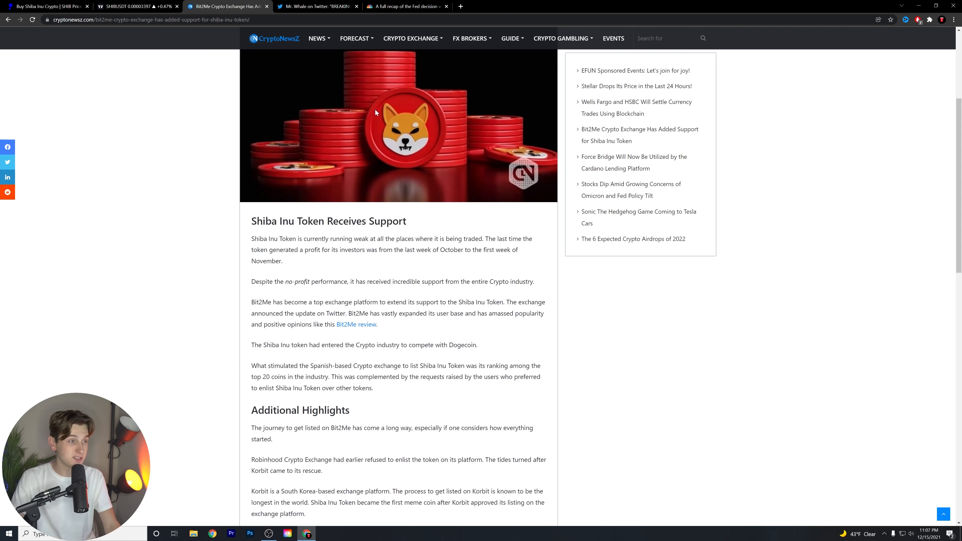
scroll(down, 3)
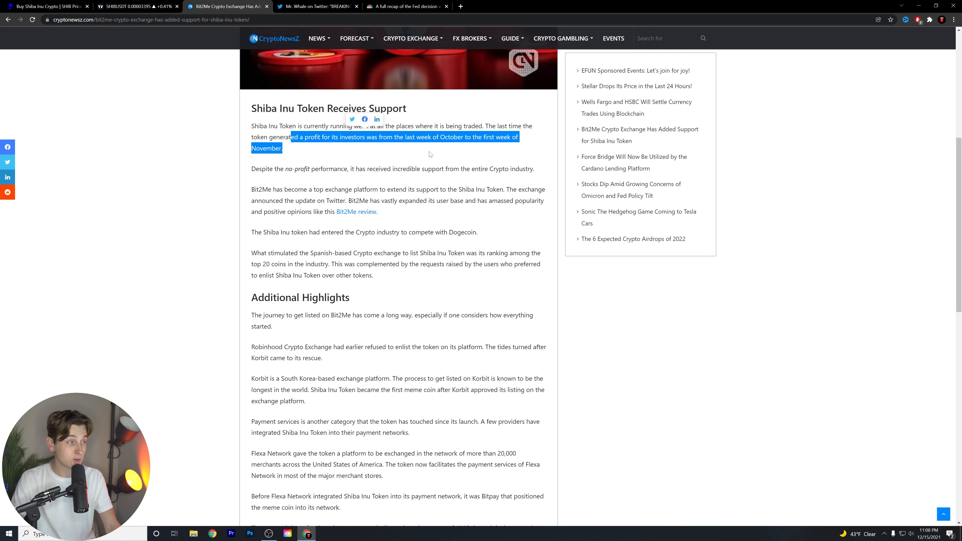
click(426, 168)
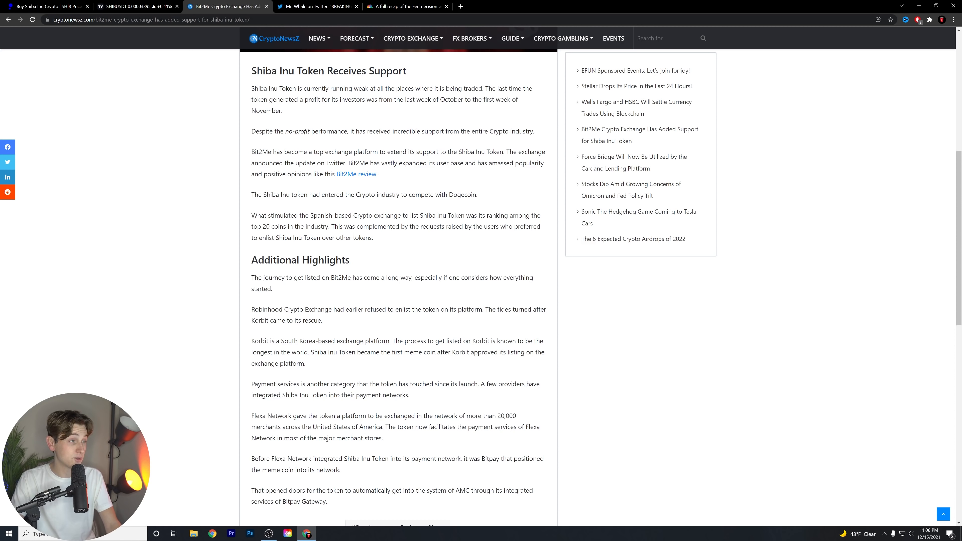
drag(501, 151, 525, 163)
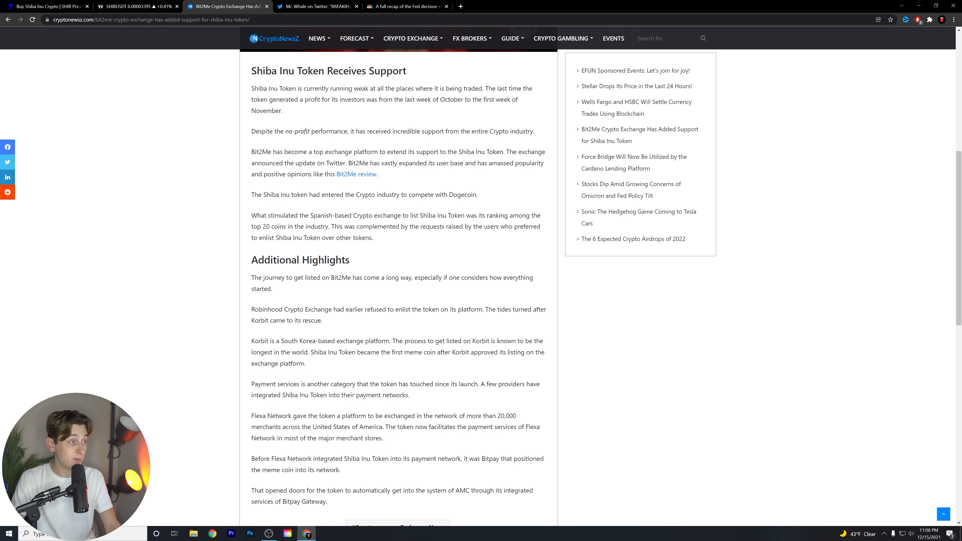
double_click(356, 174)
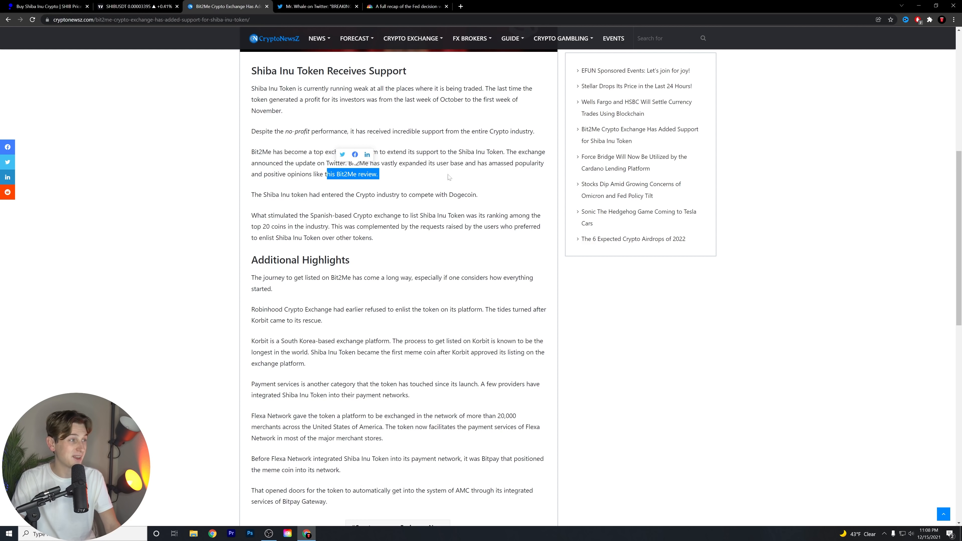
scroll(down, 3)
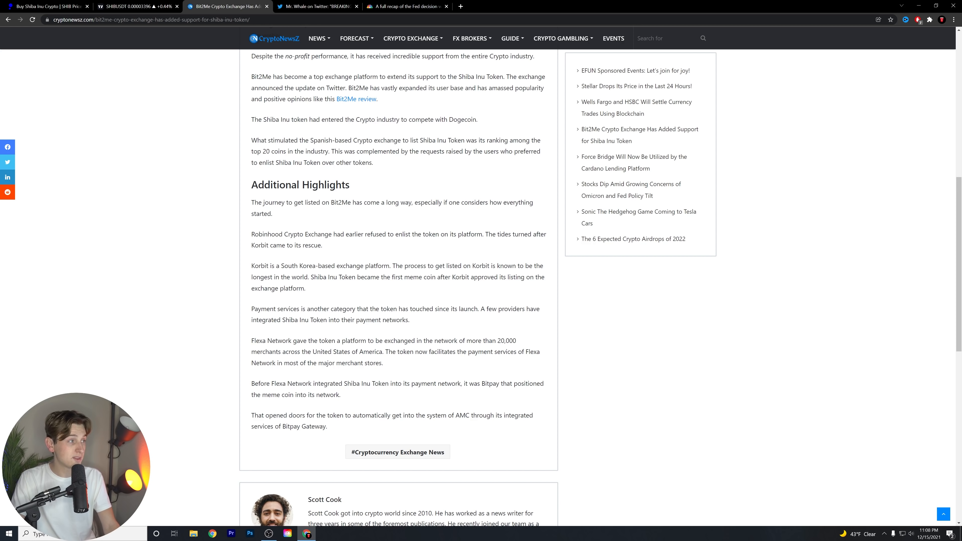
drag(348, 140, 464, 140)
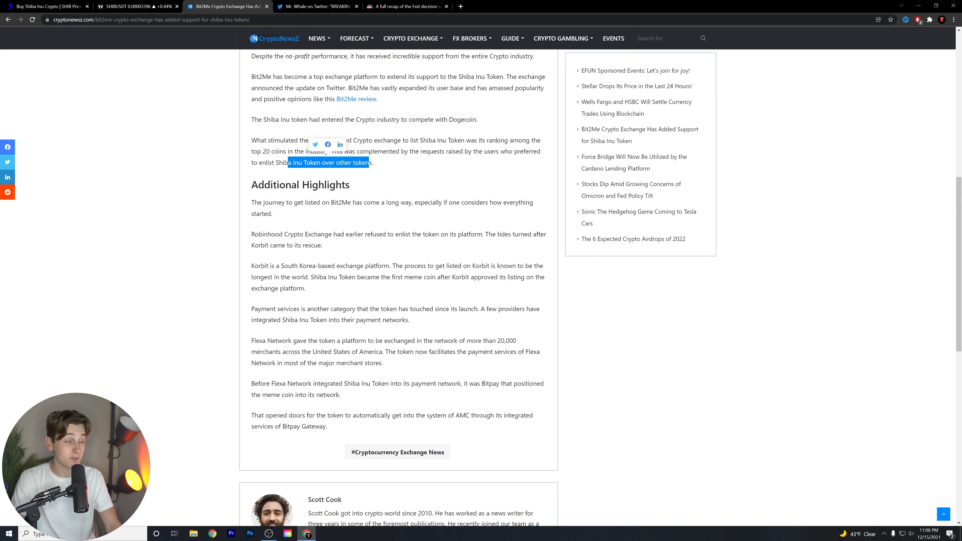
scroll(down, 3)
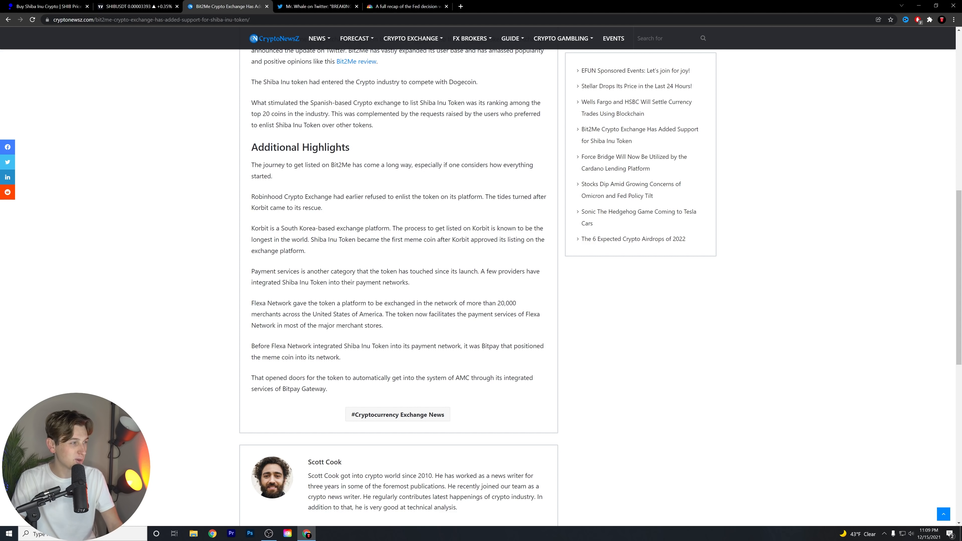
drag(285, 197, 322, 207)
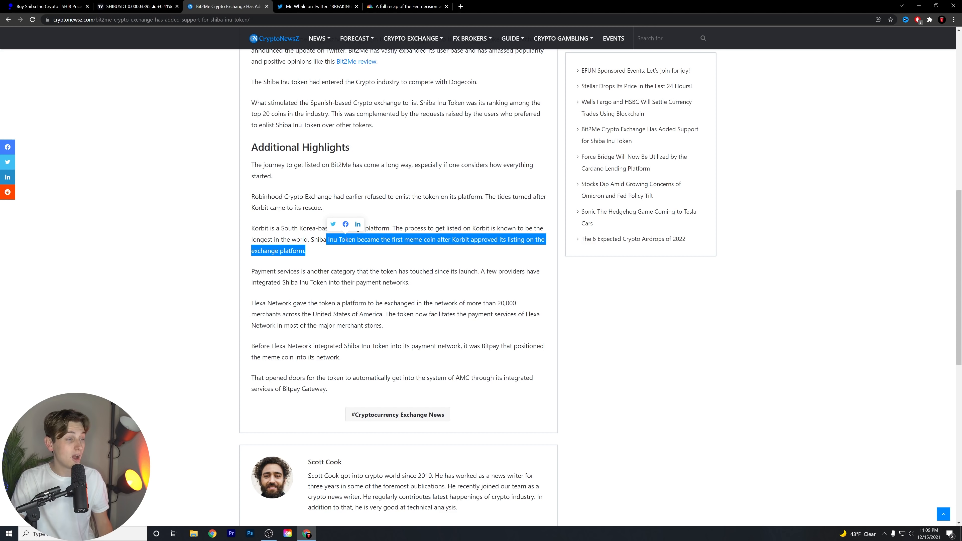
scroll(down, 3)
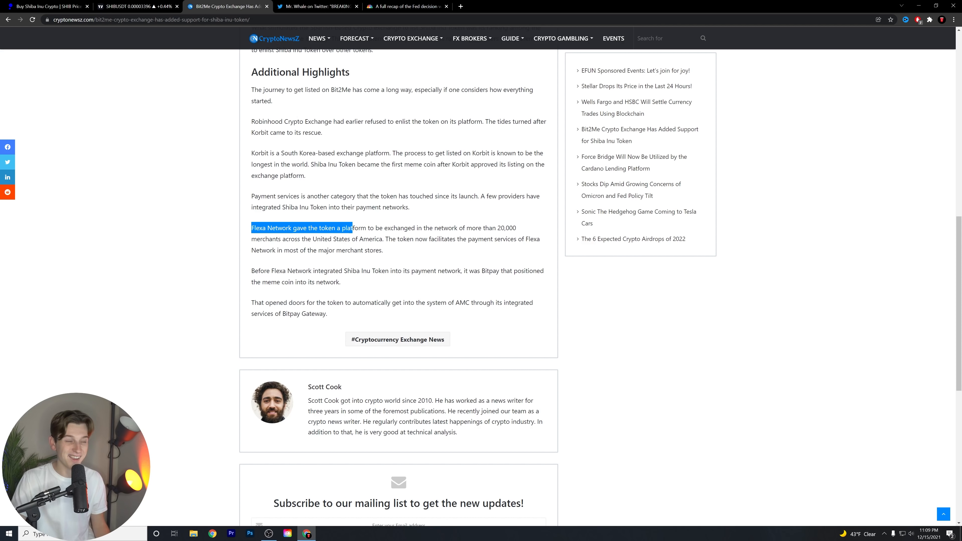
drag(353, 227, 430, 238)
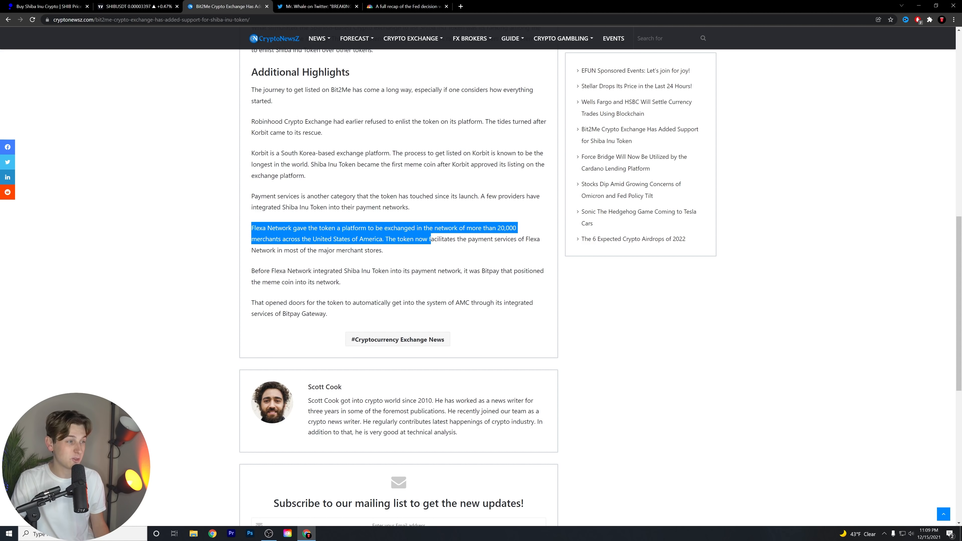
click(342, 260)
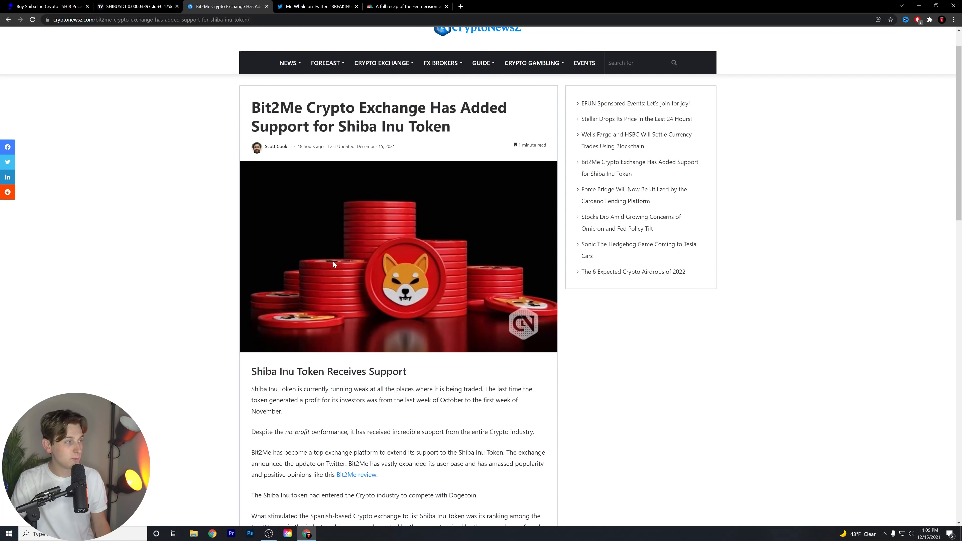
mouse_move(334, 265)
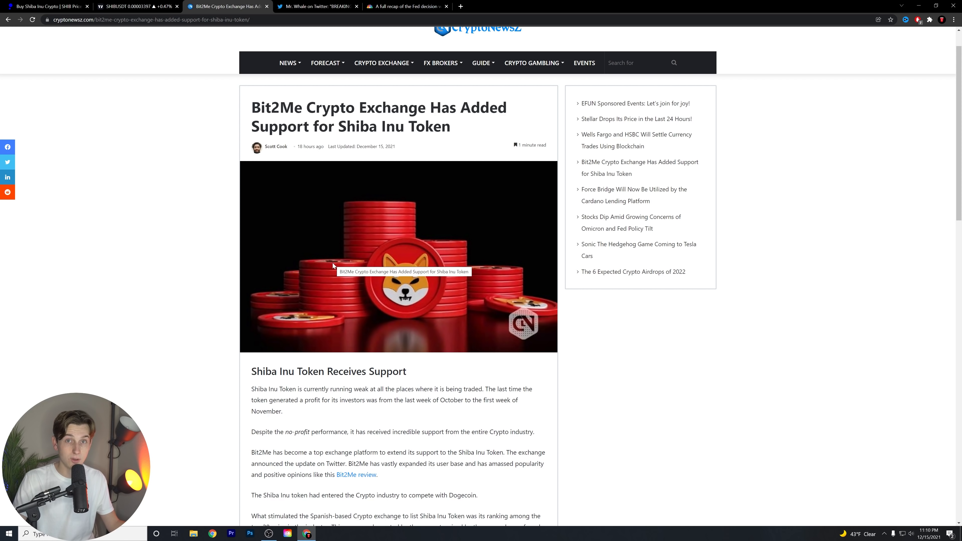
mouse_move(335, 260)
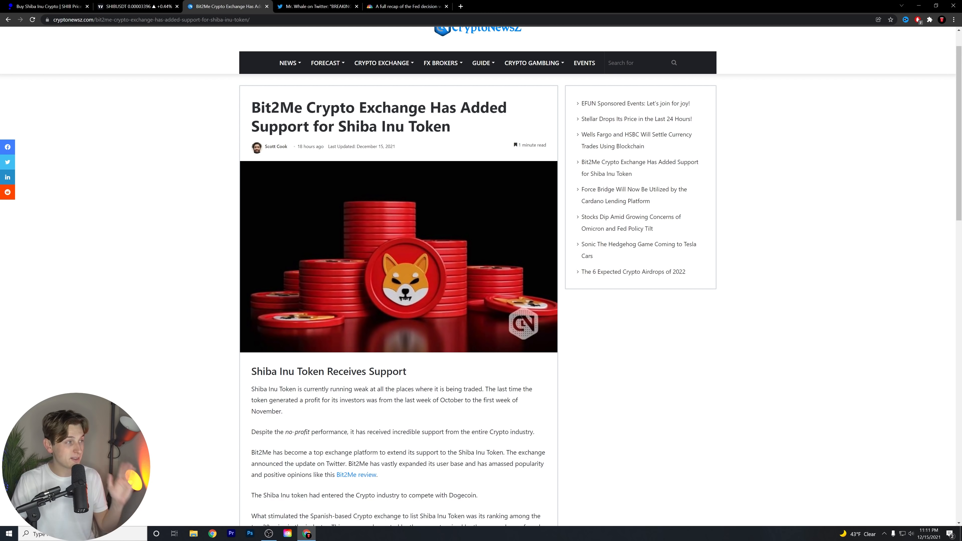
Highlight a passage near the article top, then return to the SHIBUSDT TradingView chart
drag(251, 107, 450, 126)
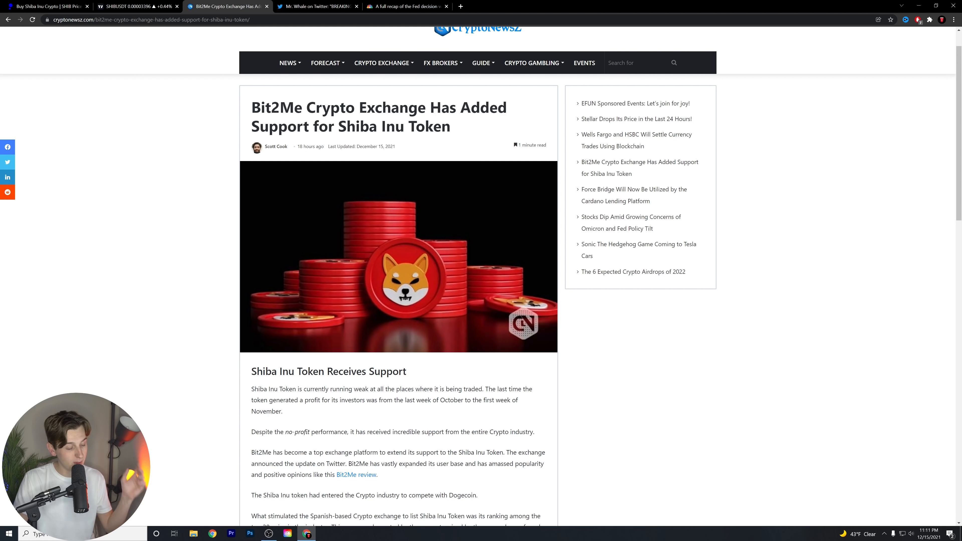
click(138, 6)
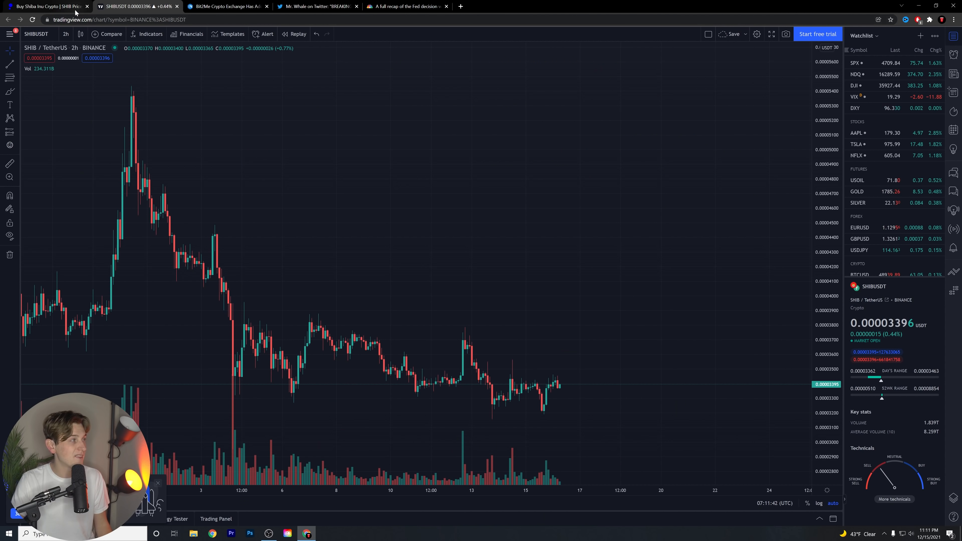
Switch to the public.com Shiba Inu page showing SHIB at $0.000034
click(46, 6)
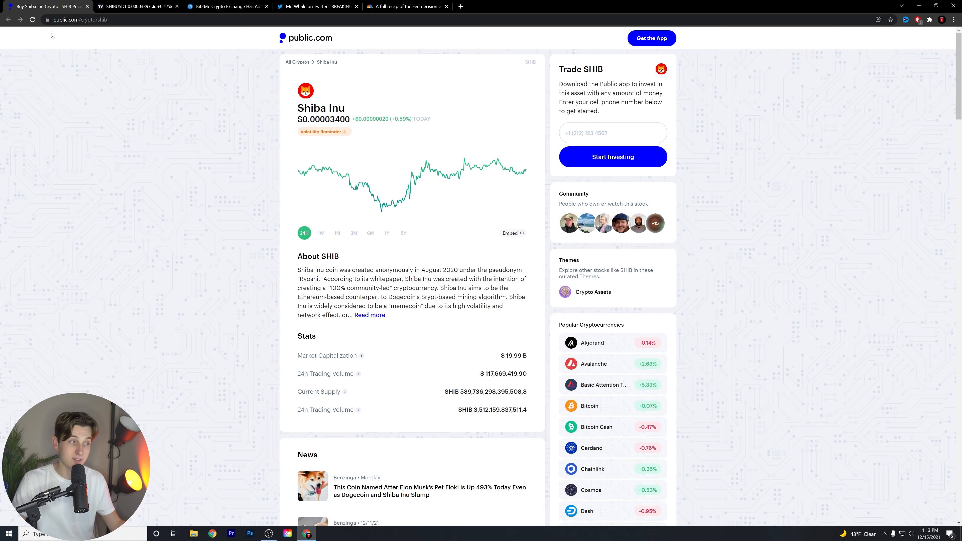
mouse_move(193, 155)
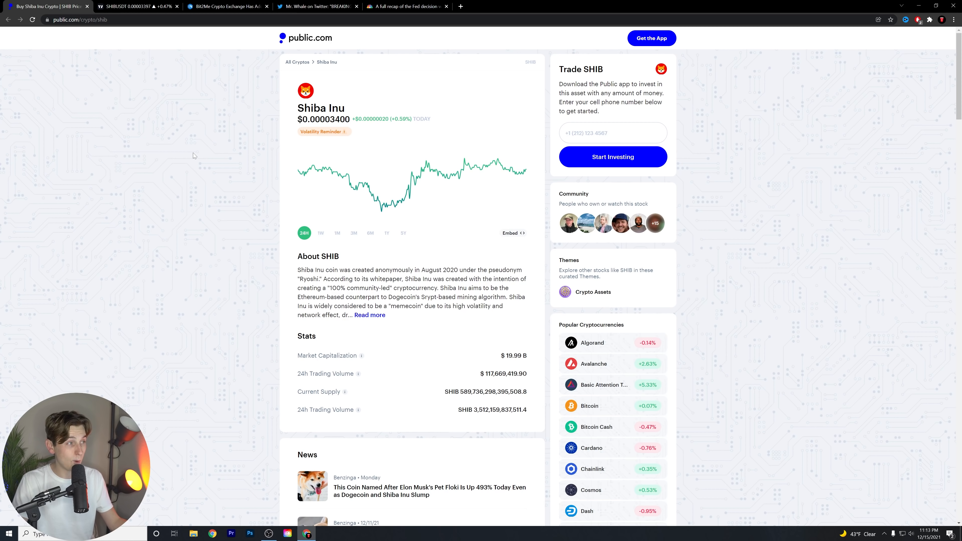